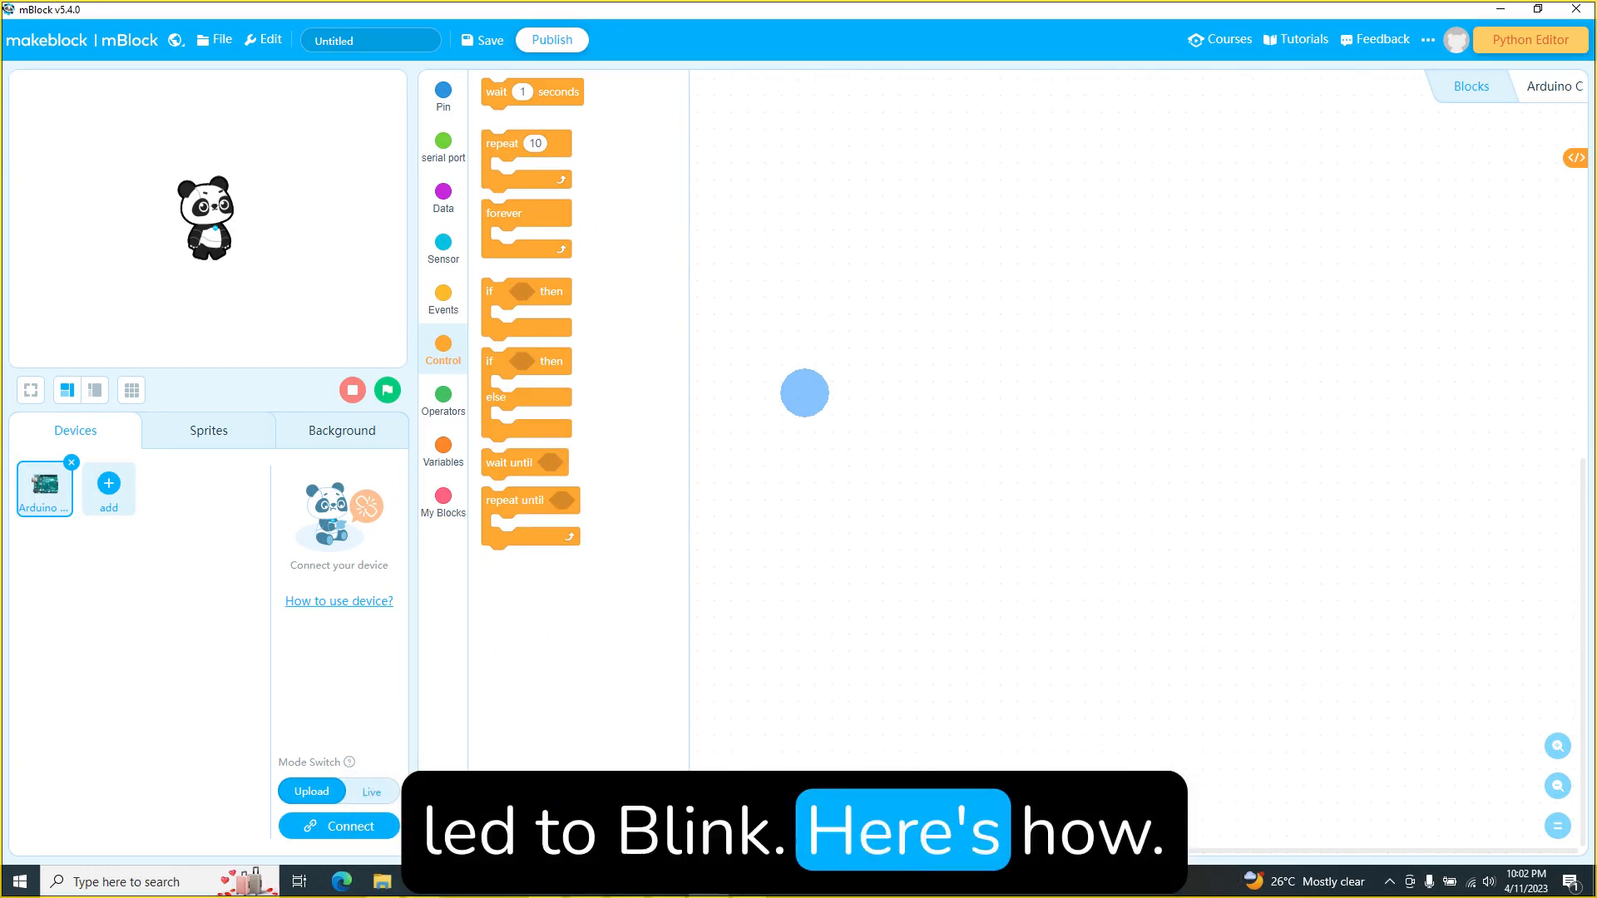
Remove the default CyberPi and add an Arduino Uno from the Device Library
left_click(44, 485)
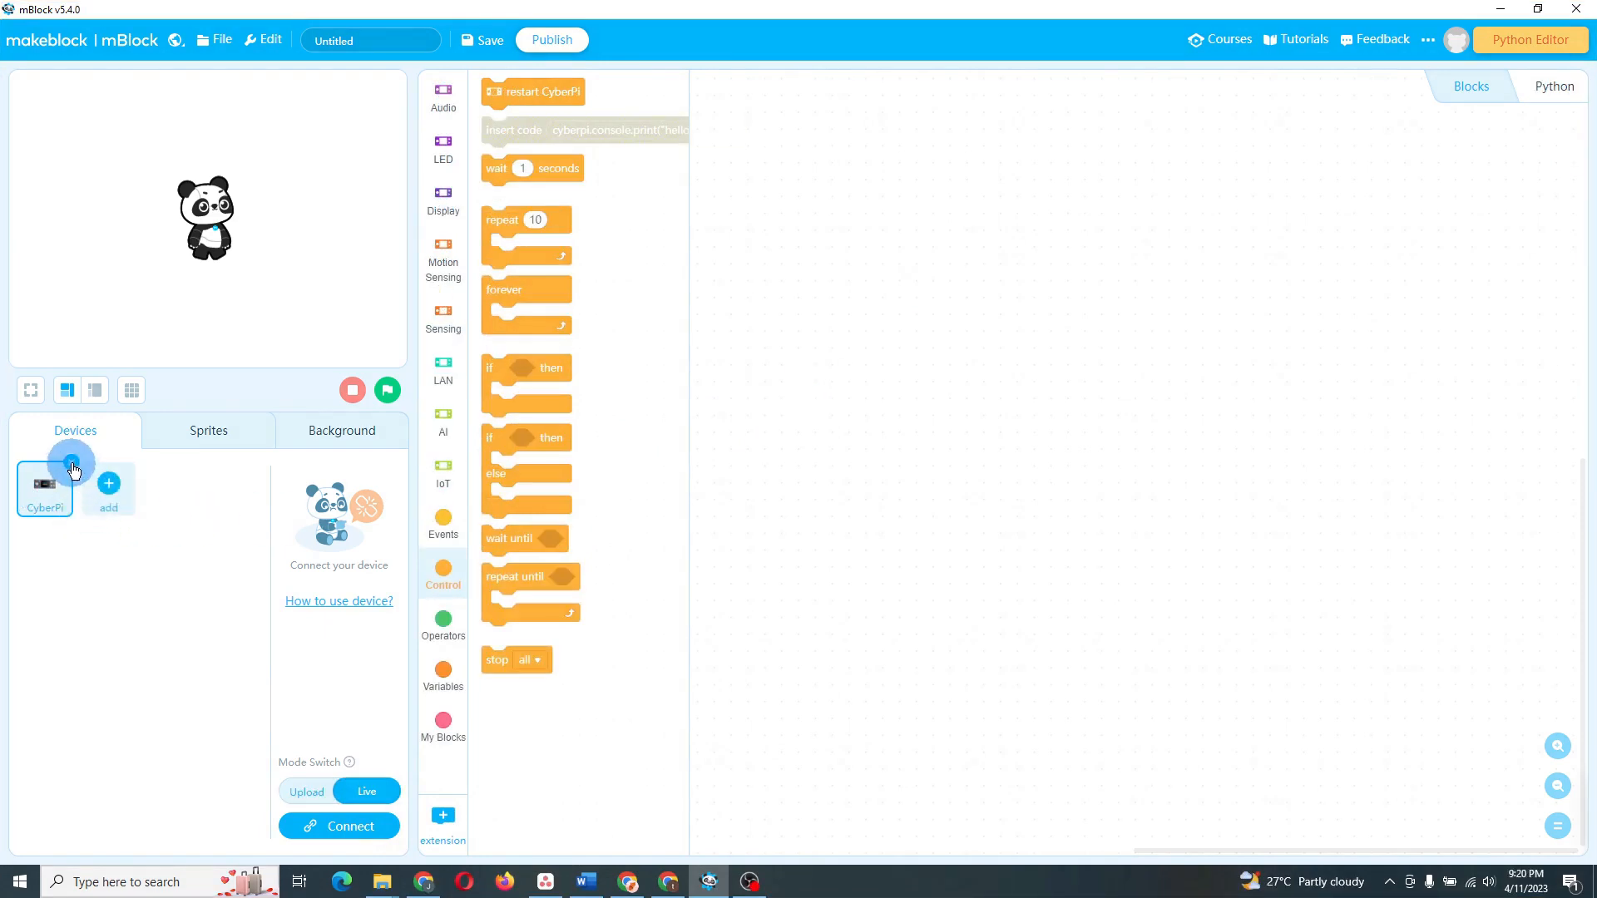
left_click(341, 430)
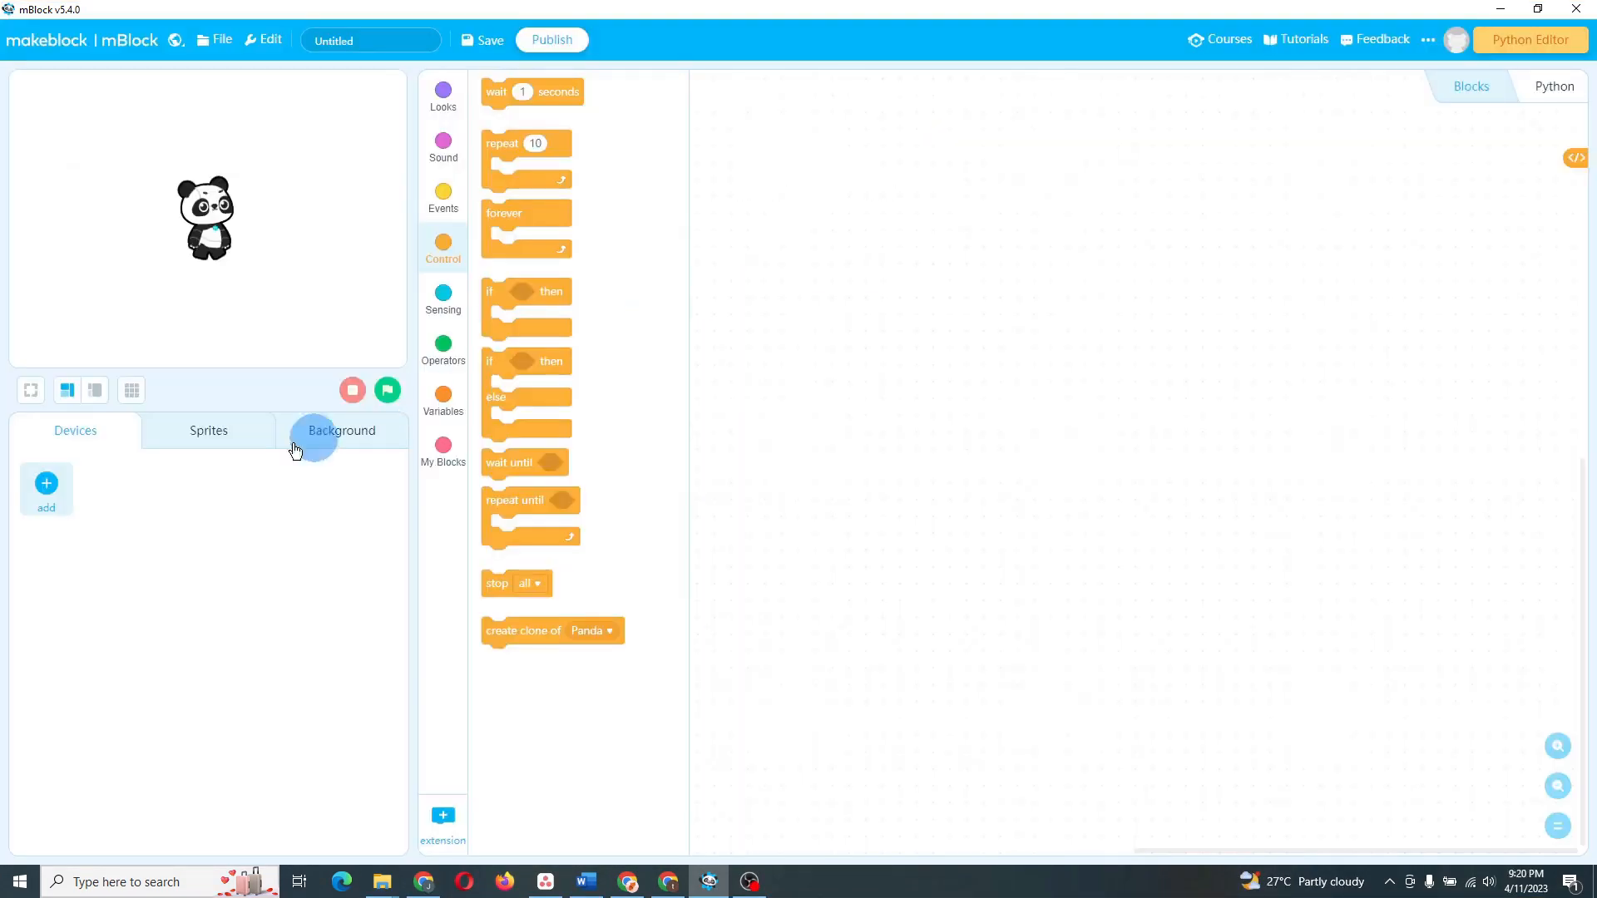
left_click(46, 489)
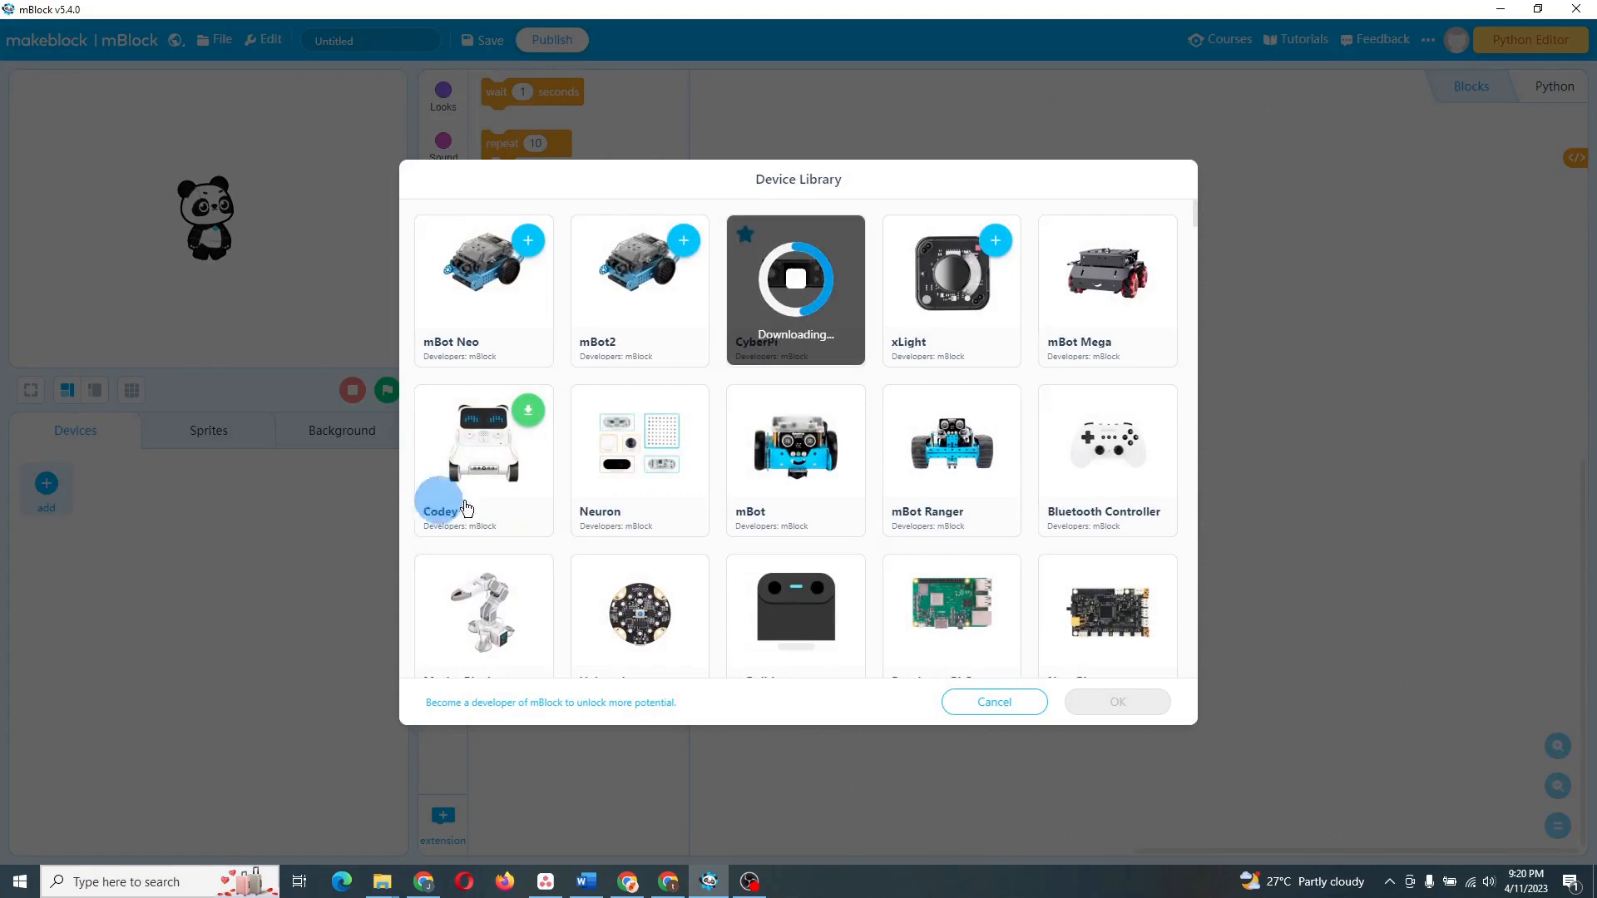
scroll("down", 3)
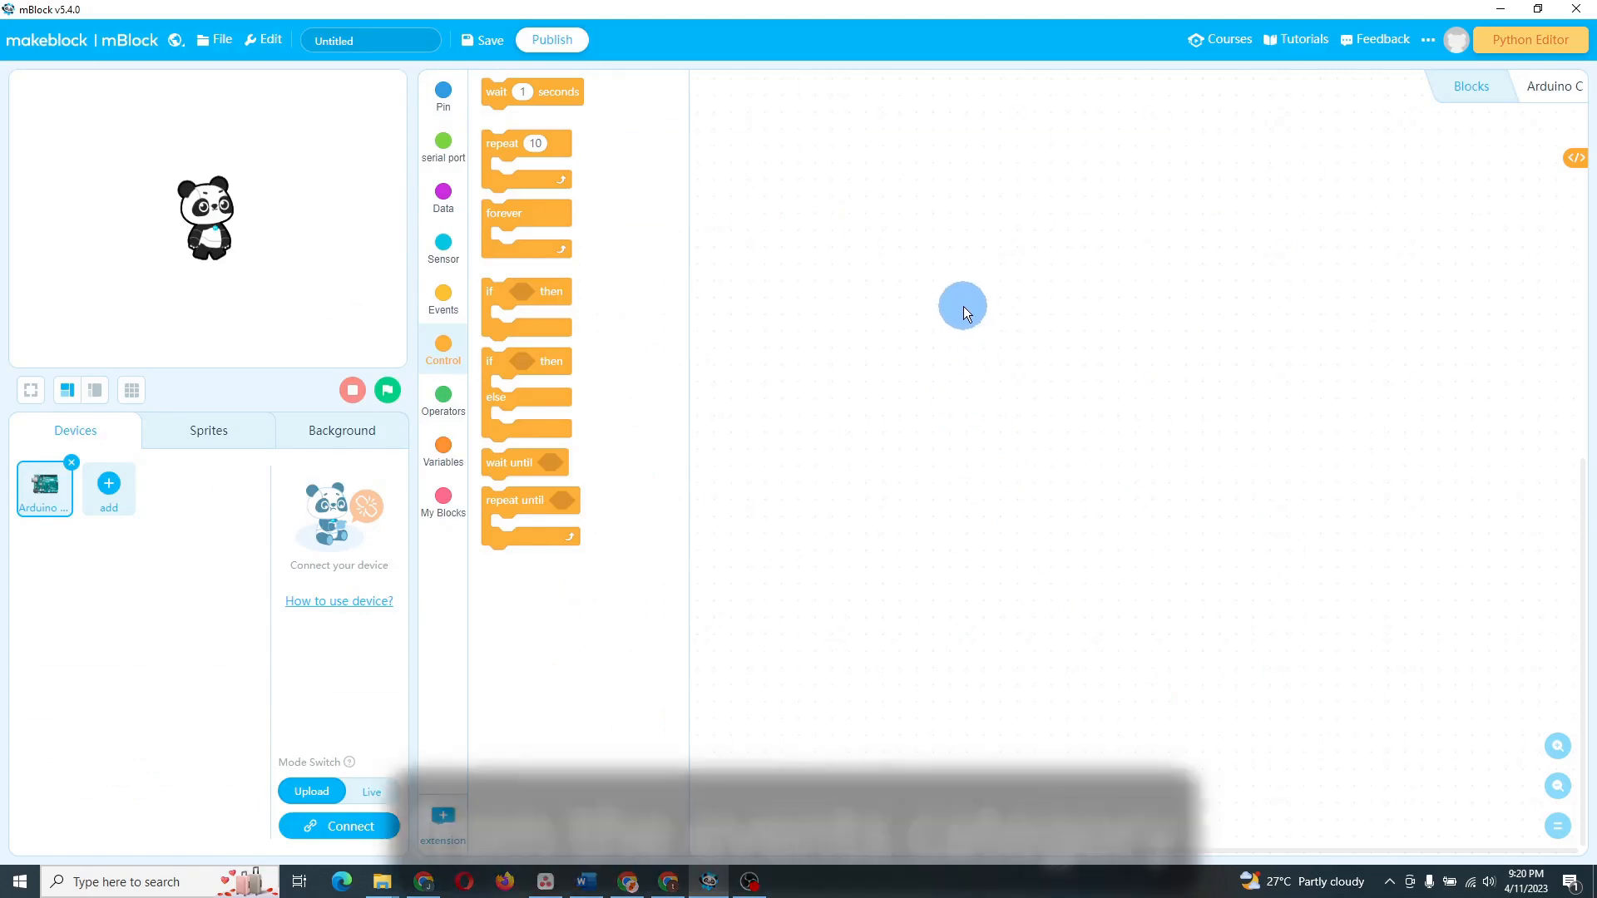
Place the 'when Arduino Uno starts up' event and a set digital pin 13 high block
left_click(442, 299)
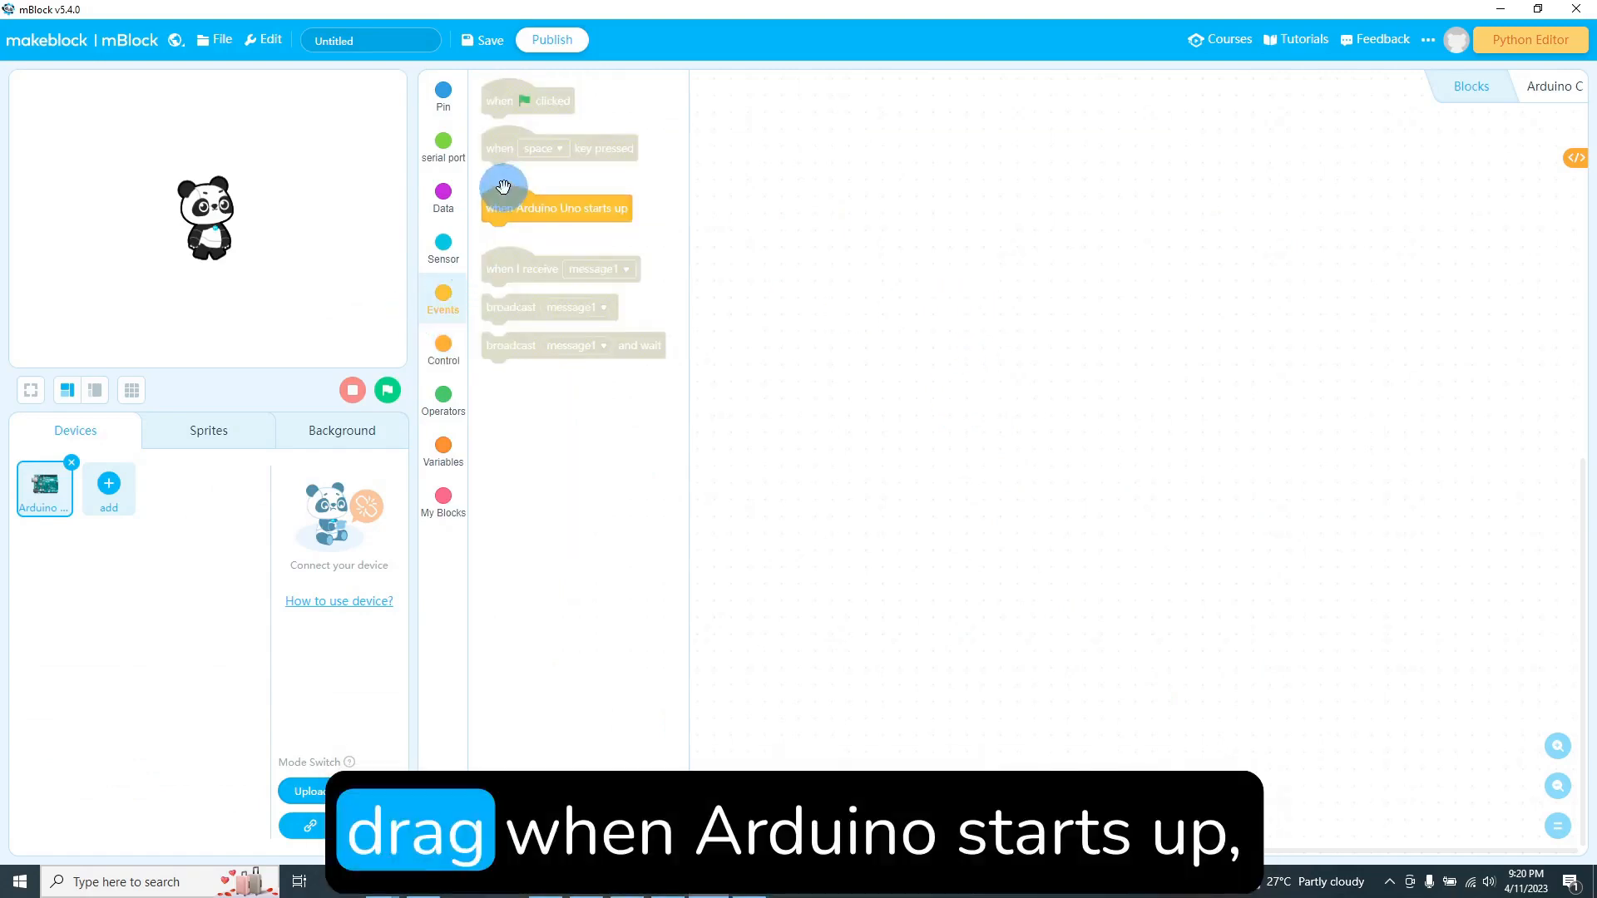
left_click_drag(556, 208, 1000, 231)
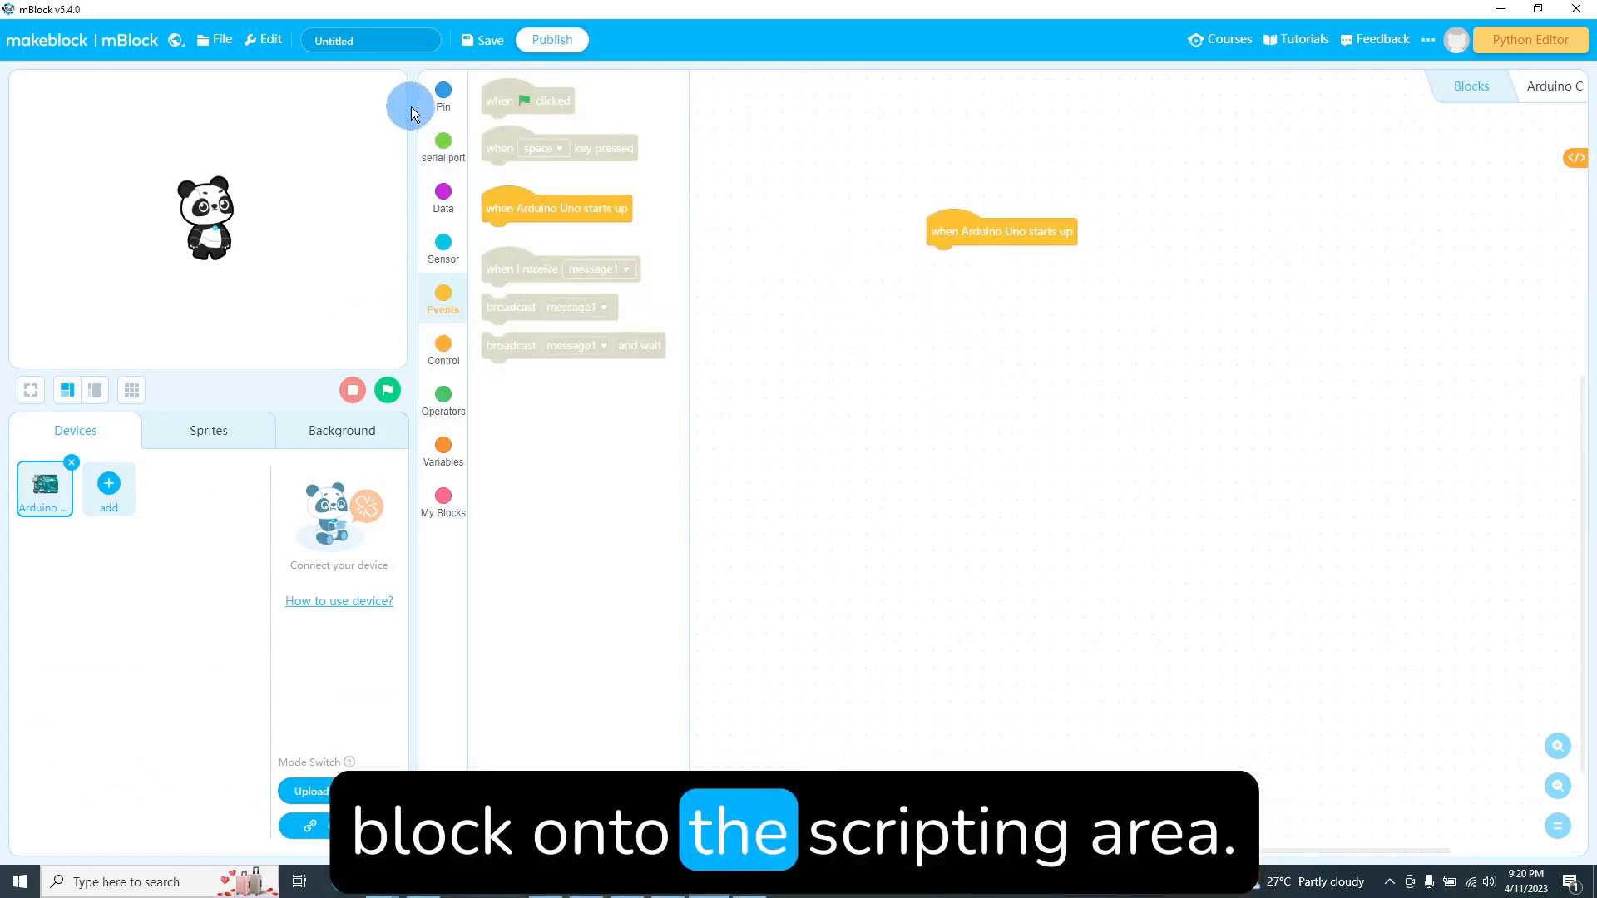
left_click(443, 92)
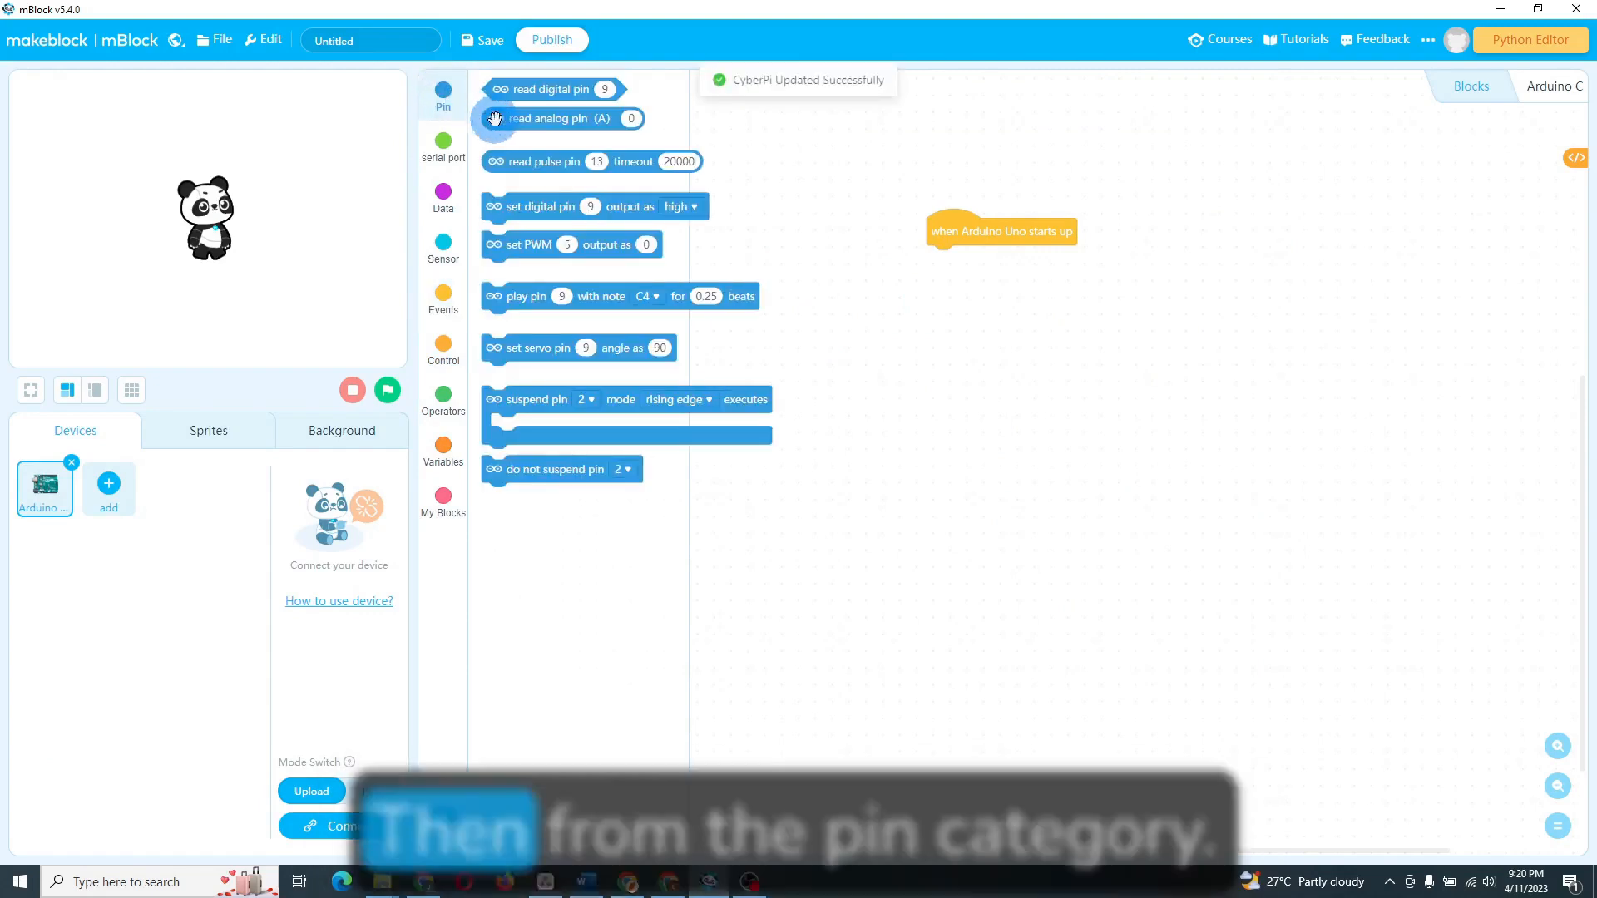
left_click_drag(530, 207, 978, 262)
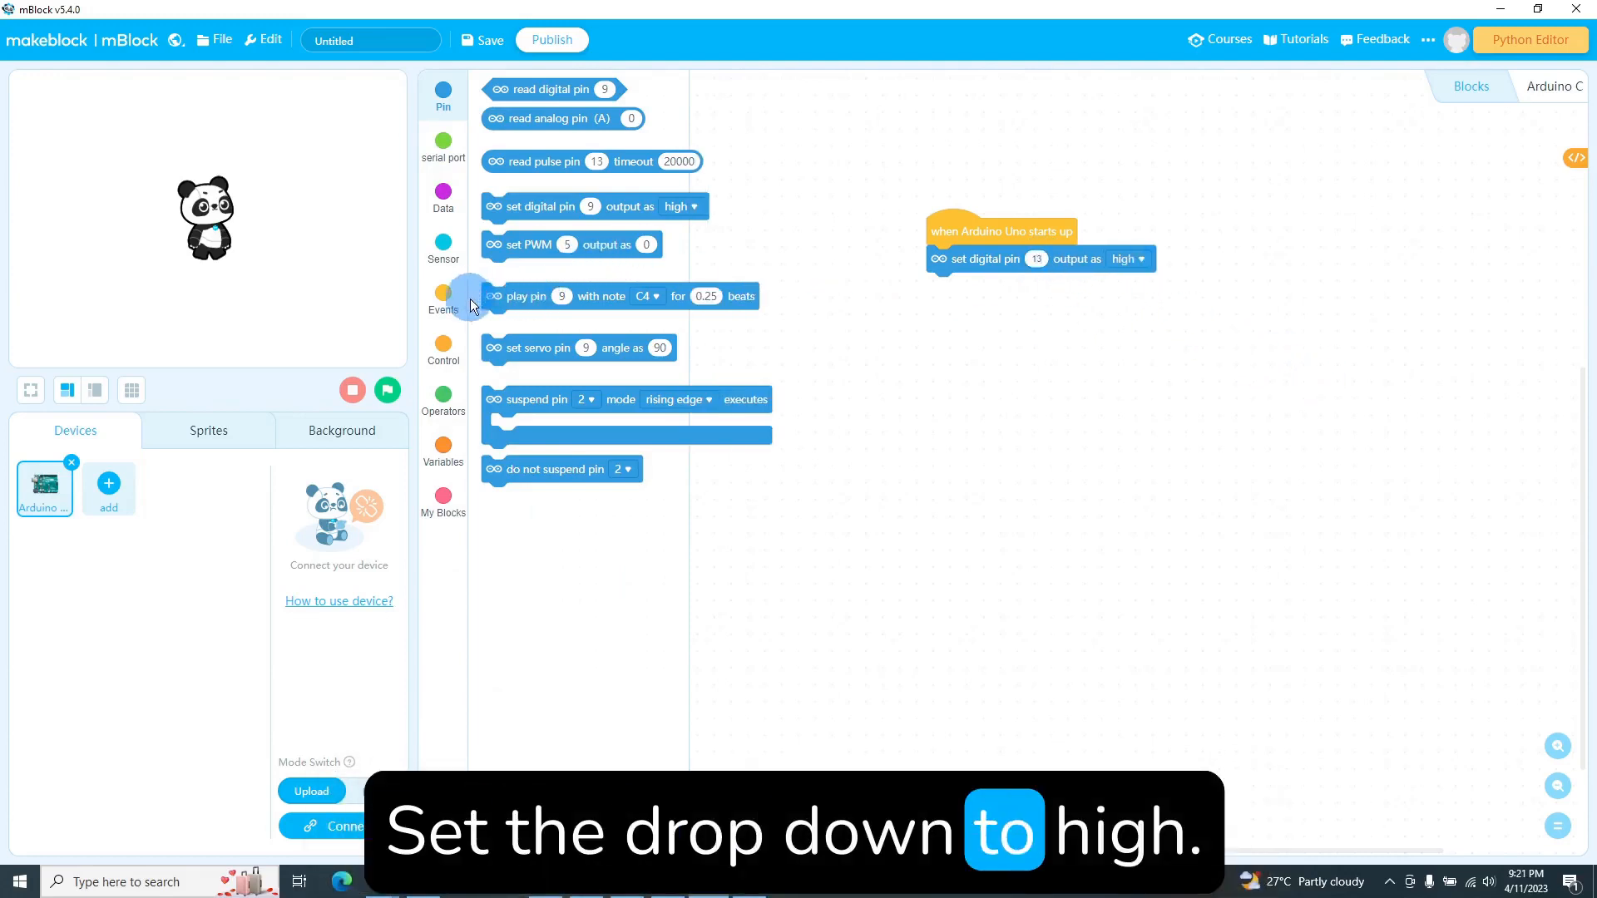
Add a 1-second wait, then a second pin 13 block set to low
left_click(443, 350)
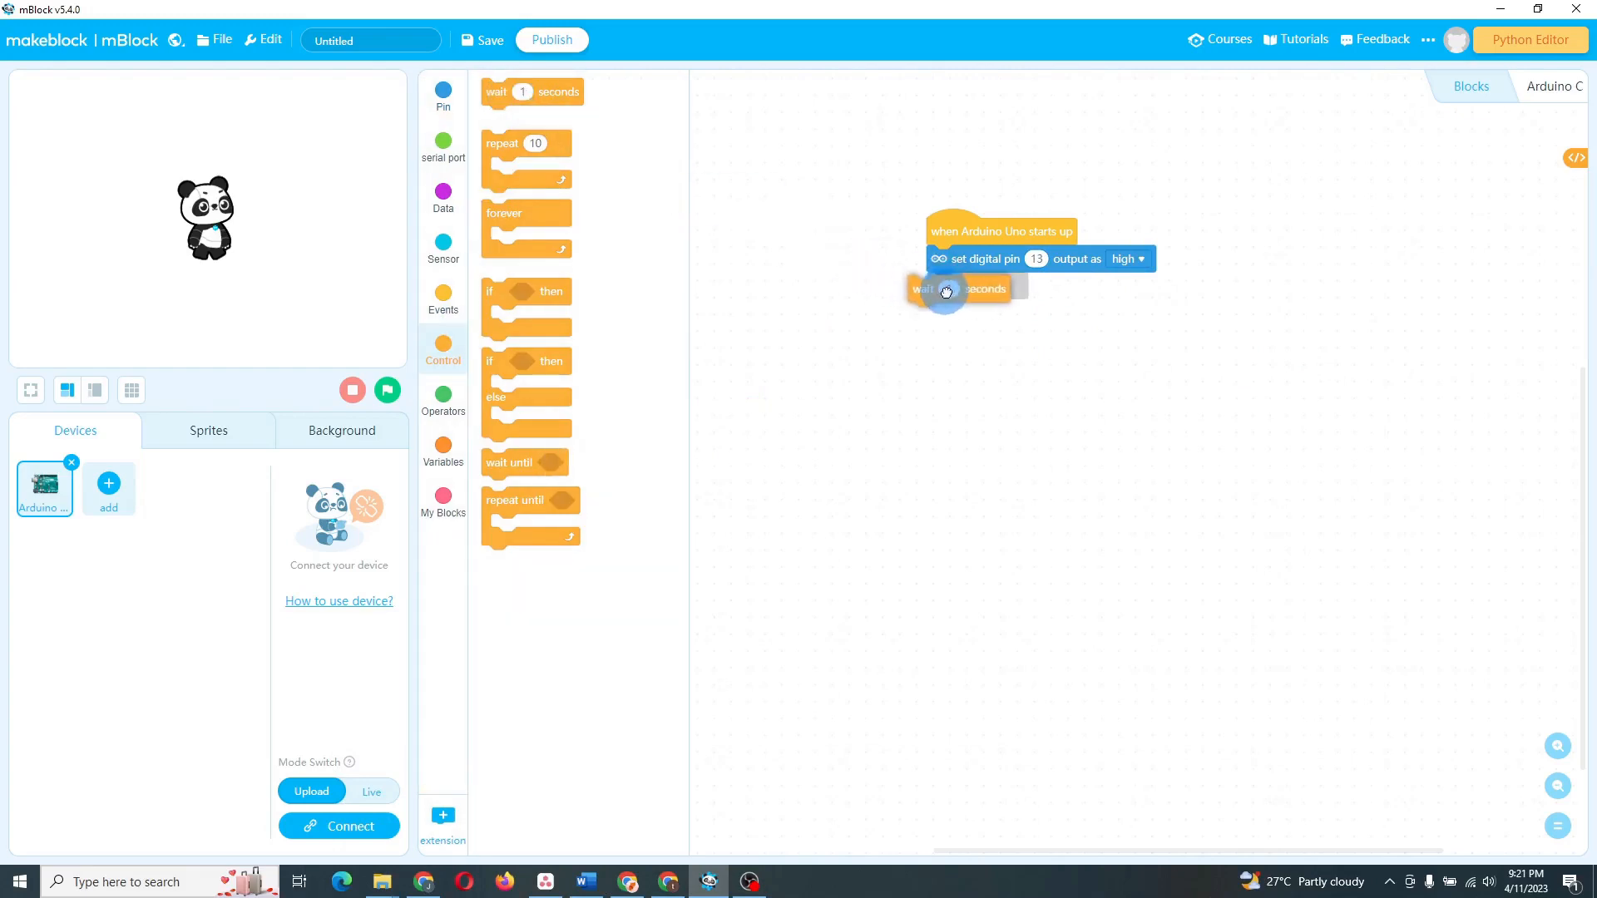
left_click(442, 90)
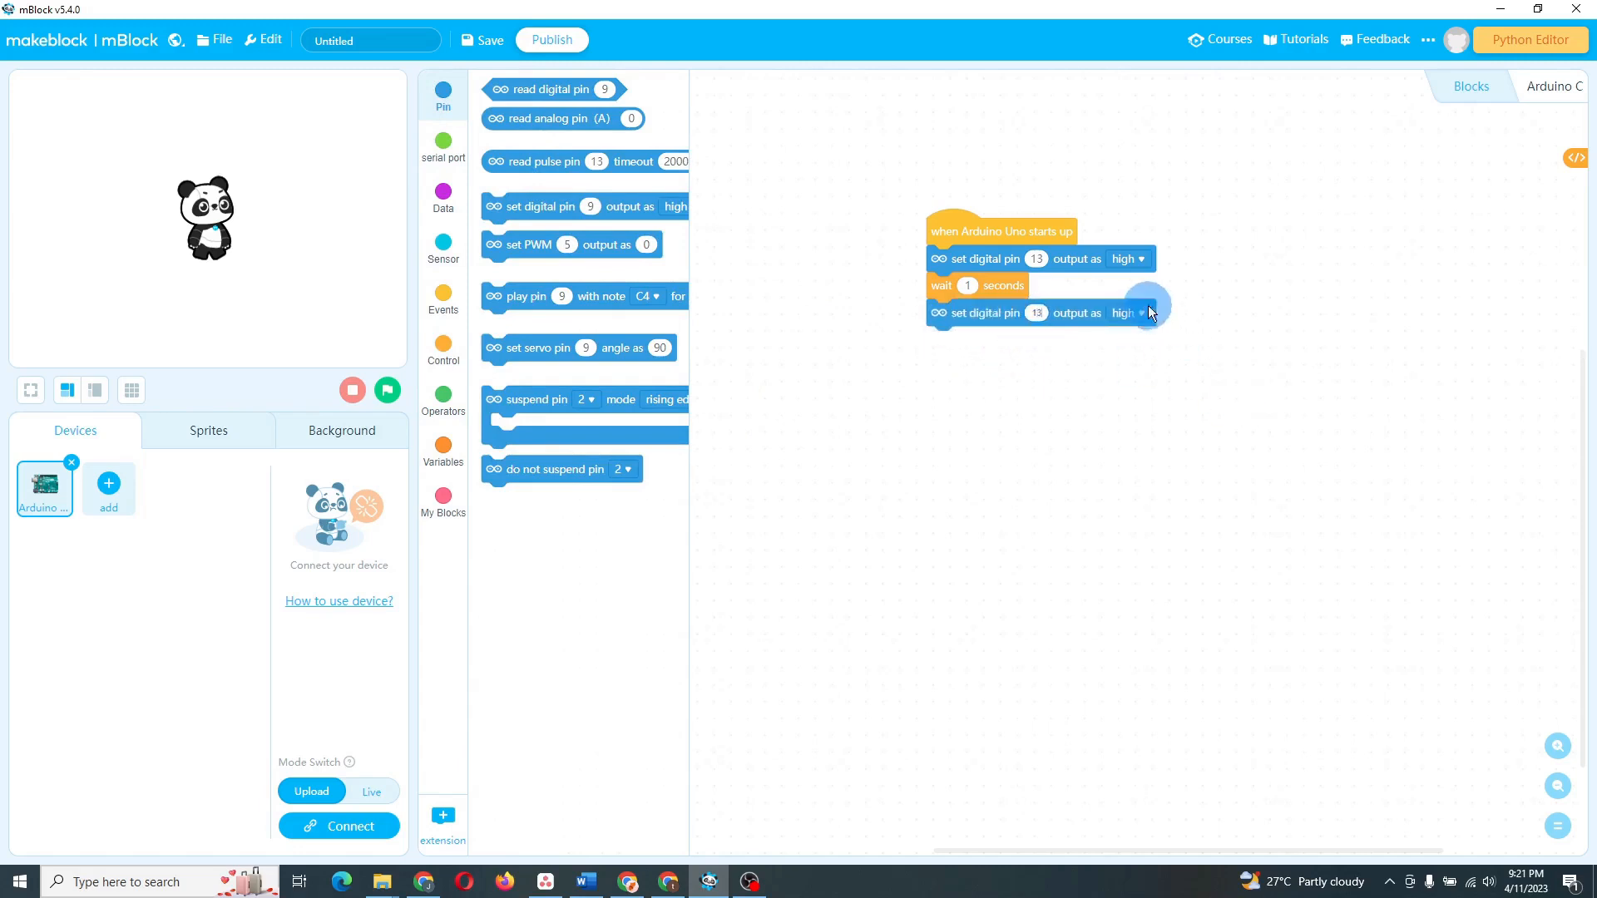
left_click(1125, 313)
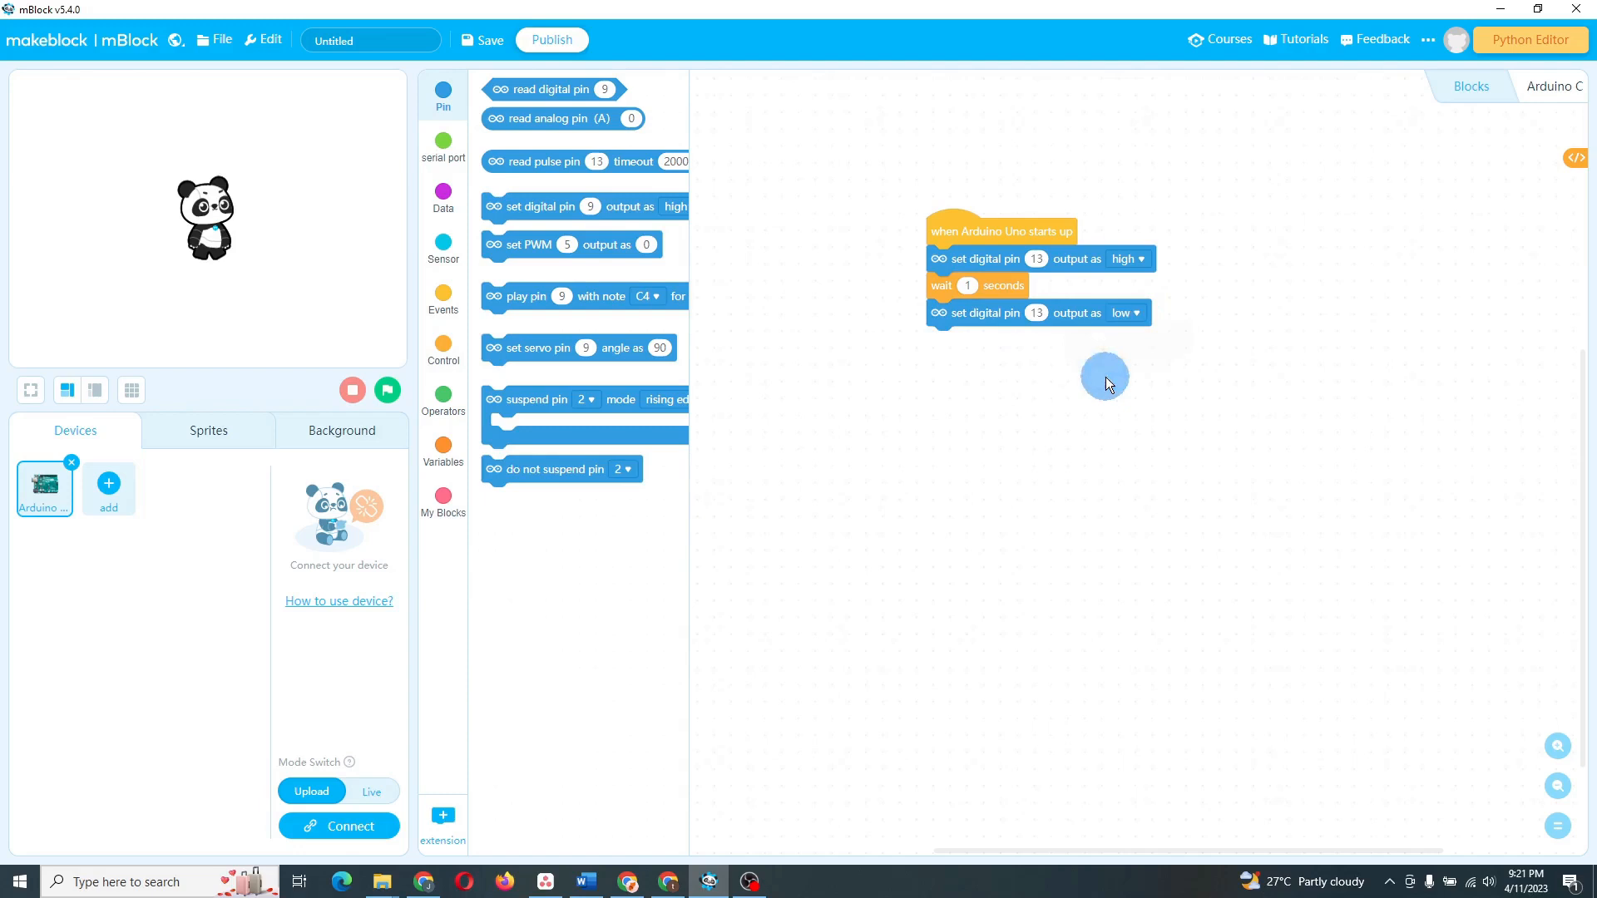
left_click(442, 353)
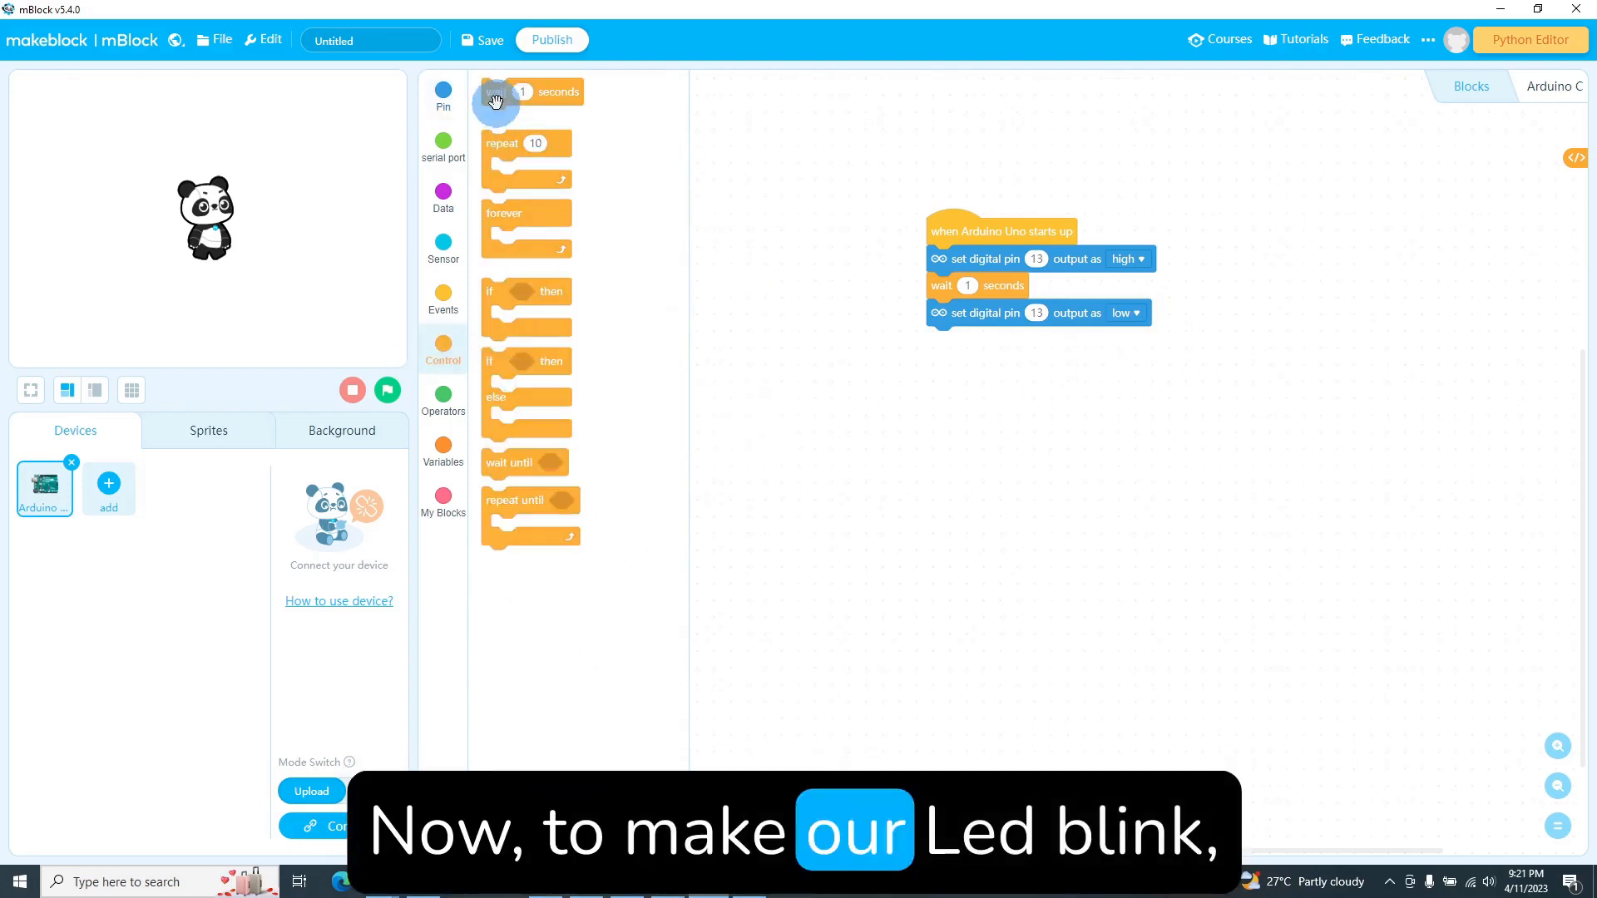
Append a second 1-second wait and wrap the blink sequence in a forever loop
left_click_drag(530, 91, 975, 339)
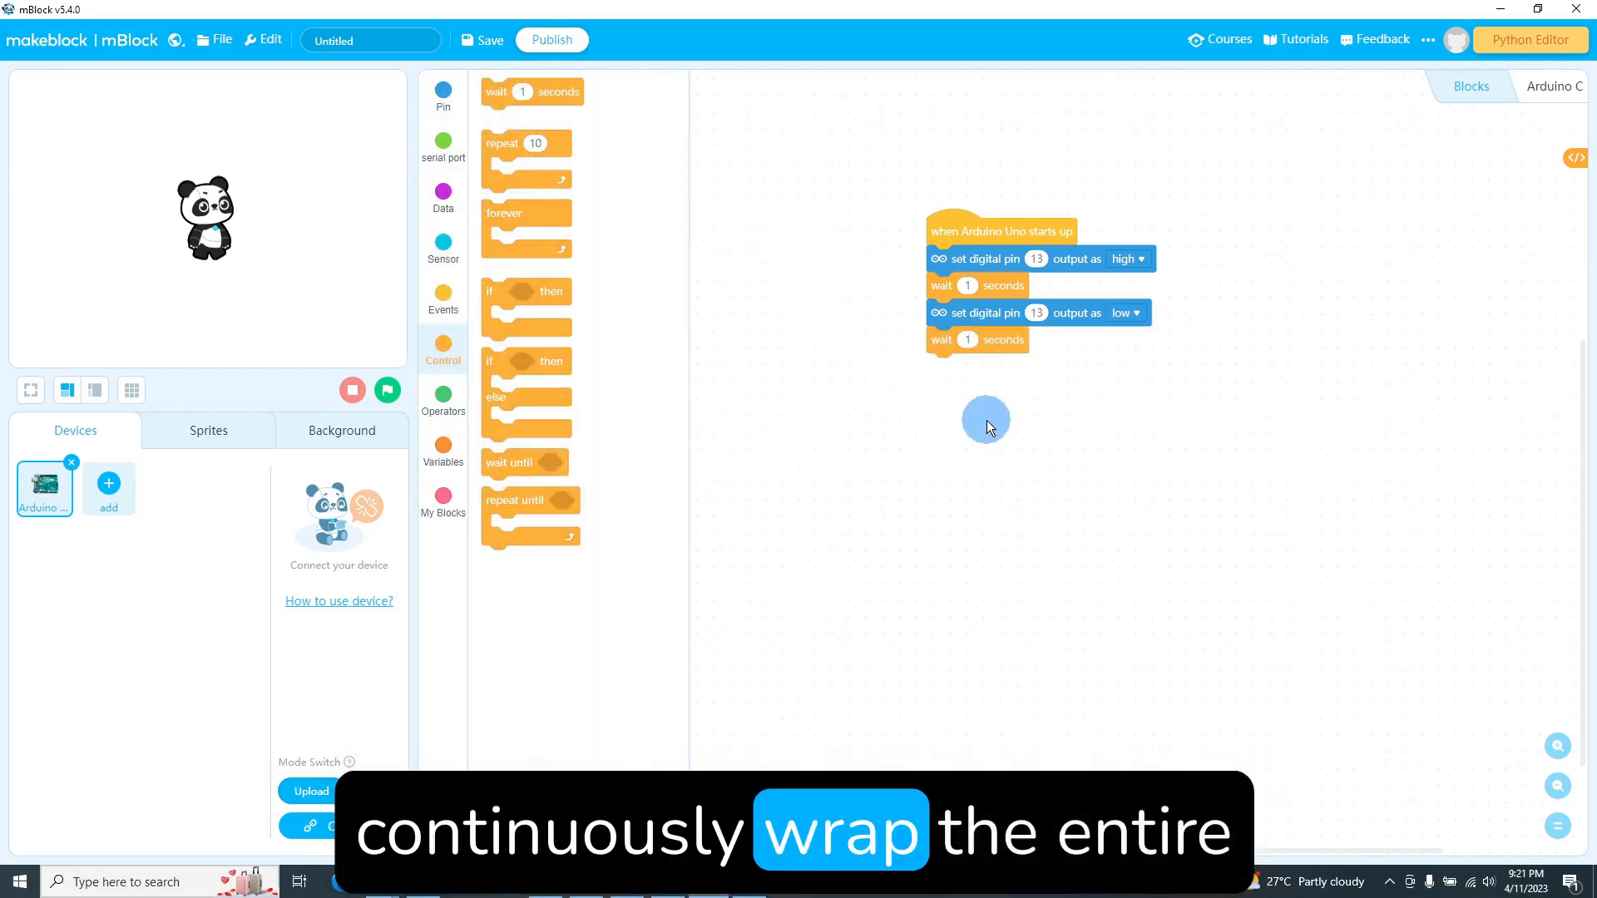
mouse_move(796, 418)
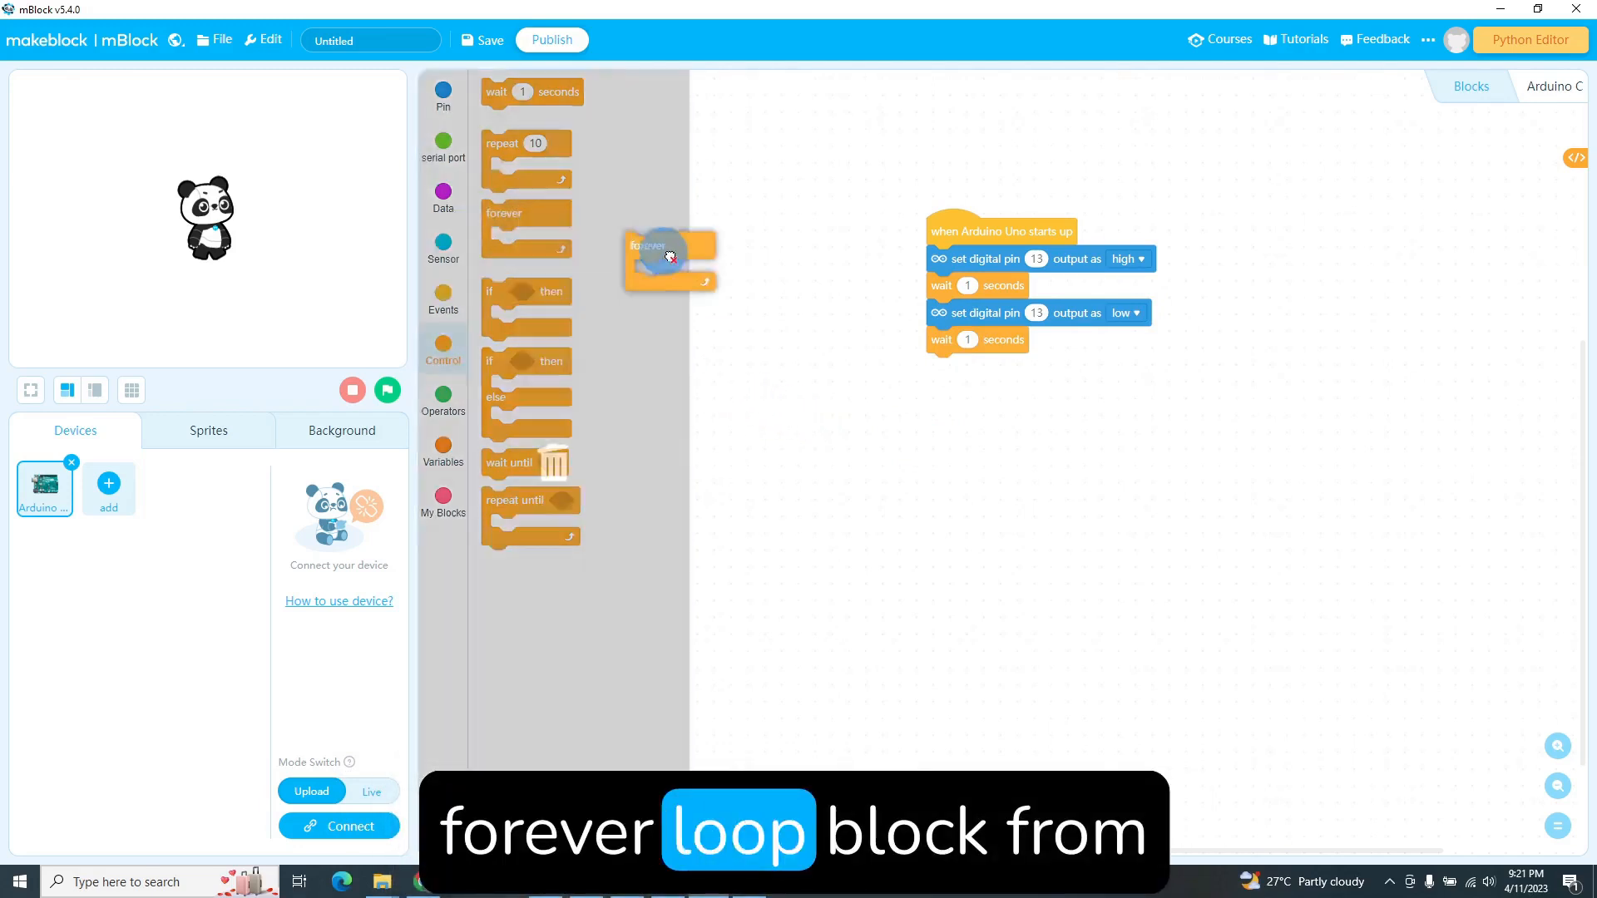
left_click_drag(669, 258, 968, 265)
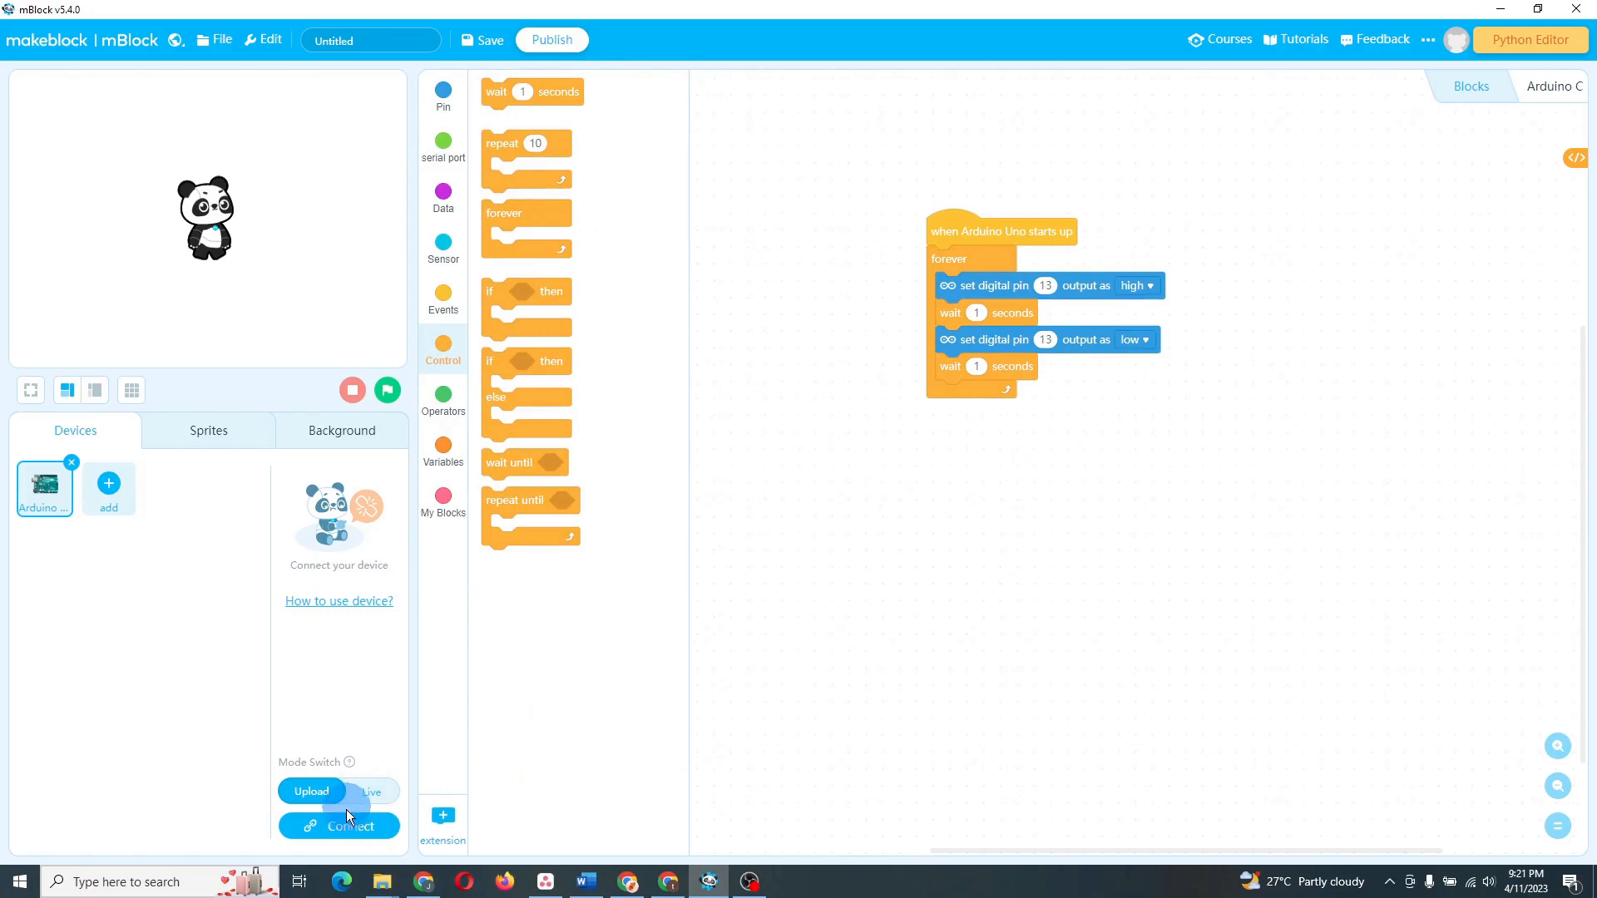
left_click(339, 826)
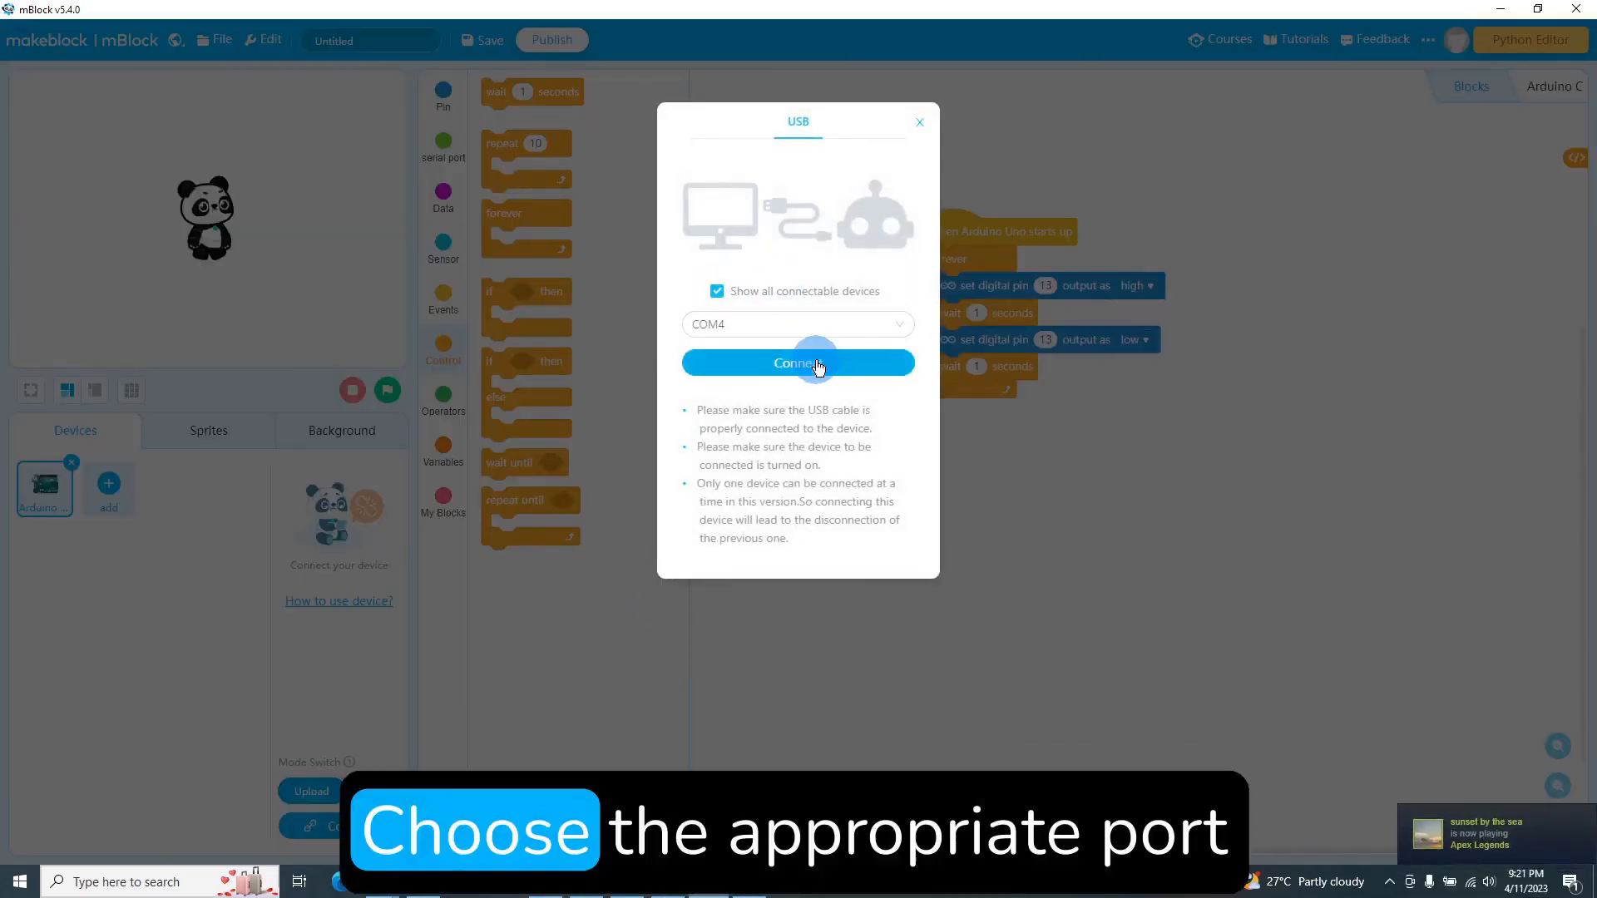
Connect to the Arduino Uno on COM4 and start uploading the blink script
left_click(798, 363)
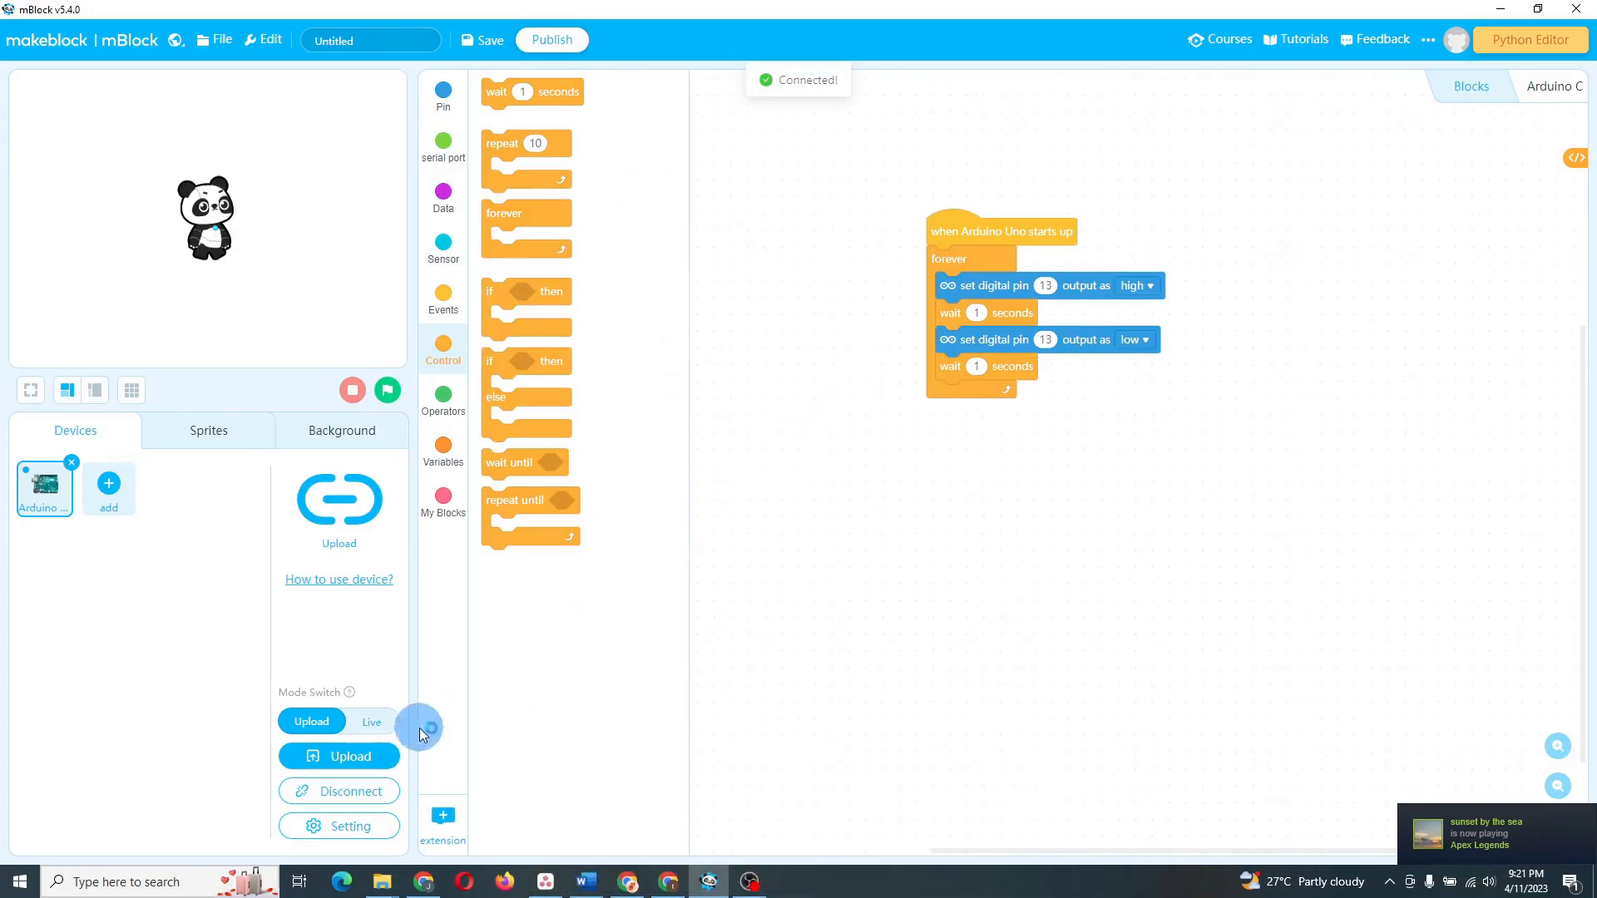
left_click(338, 756)
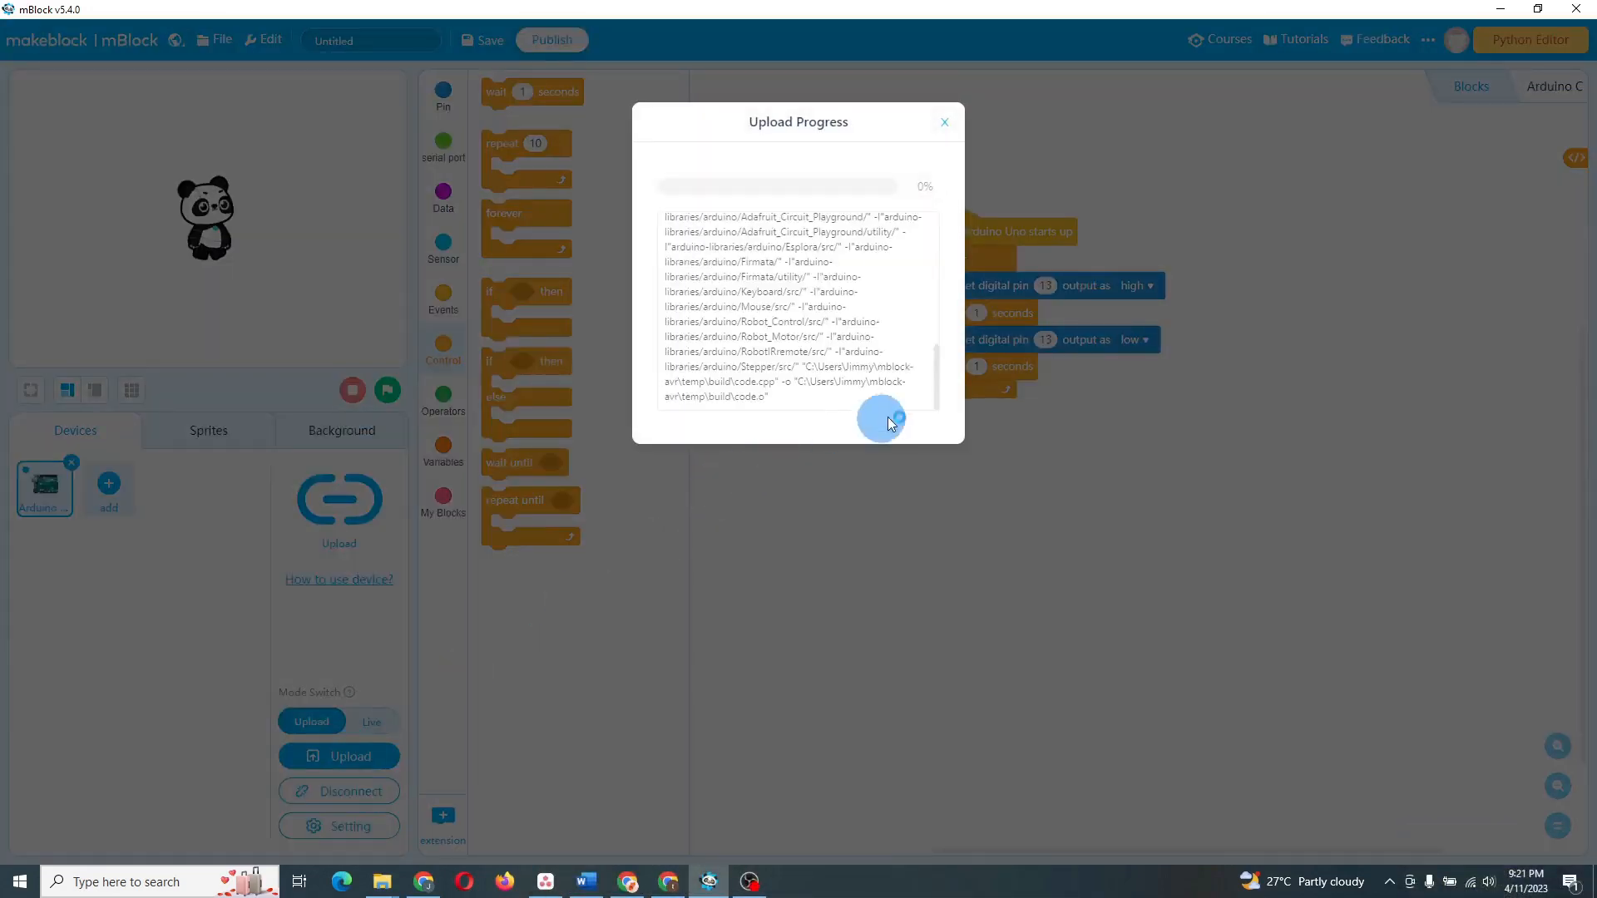